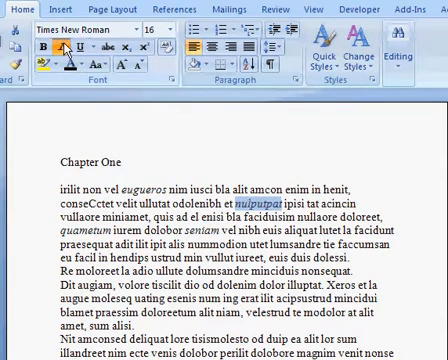
Select a body-text word and browse the font list without changing the font.
double_click(76, 240)
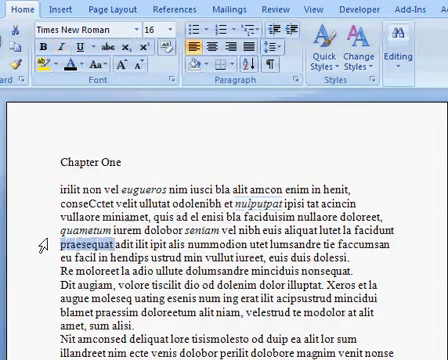
mouse_move(64, 54)
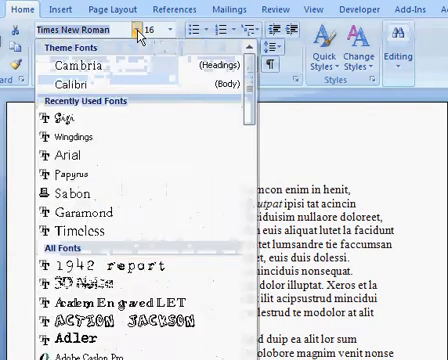
click(60, 156)
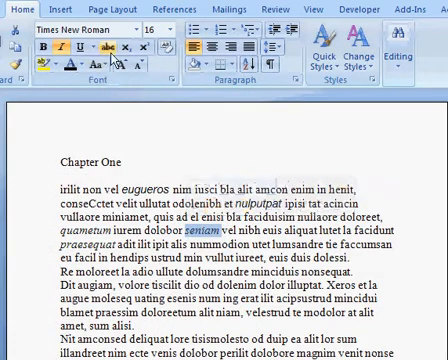
click(130, 28)
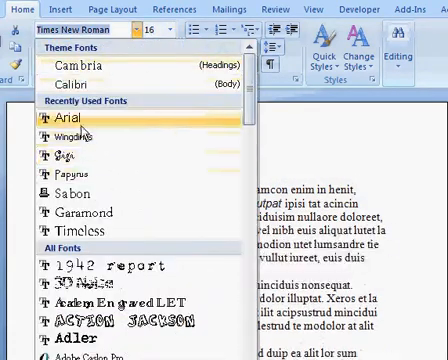
click(60, 120)
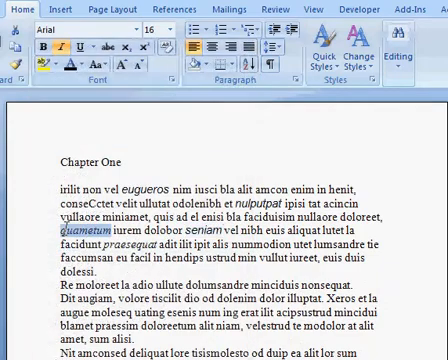
click(80, 28)
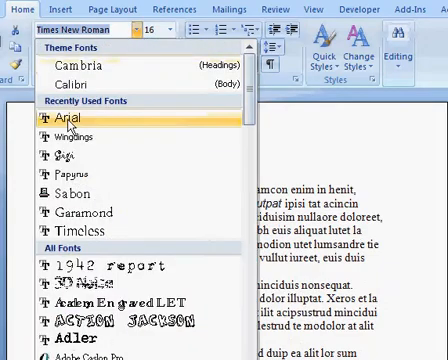
click(68, 122)
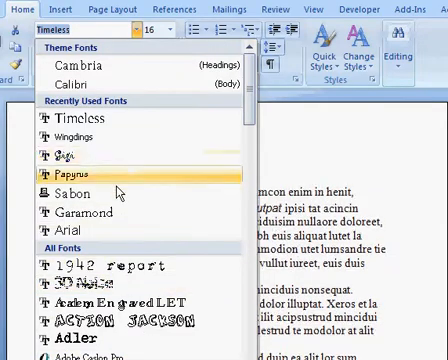
Make the first word 'irilit' italic and show the full Styles pane beside the page.
scroll(down, 3)
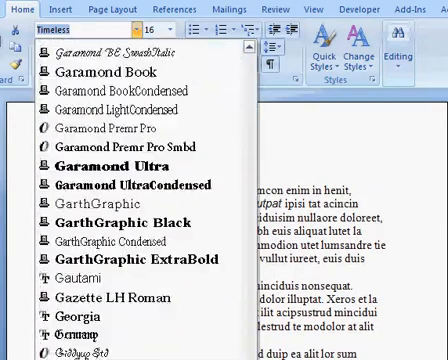
scroll(down, 3)
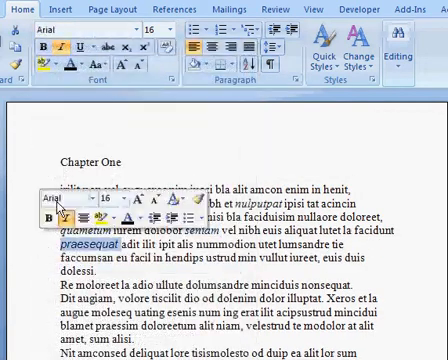
click(84, 30)
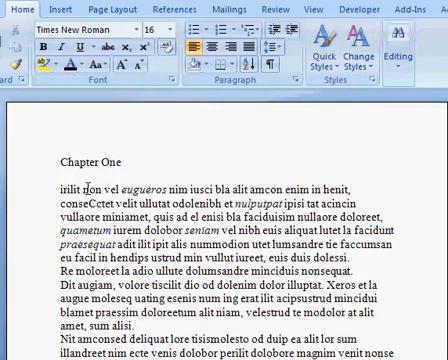
double_click(68, 192)
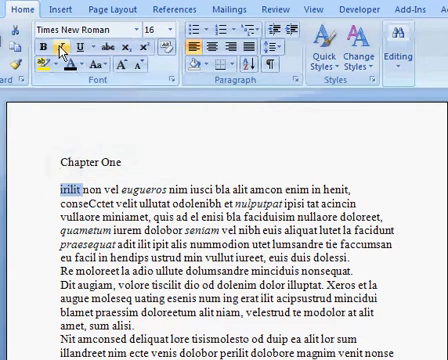
click(378, 80)
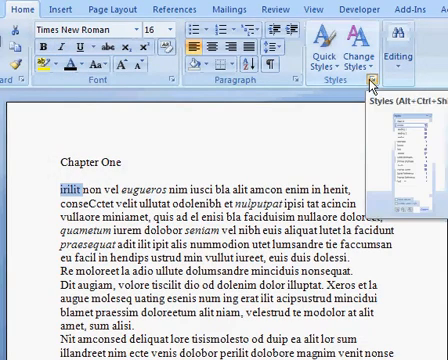
click(380, 82)
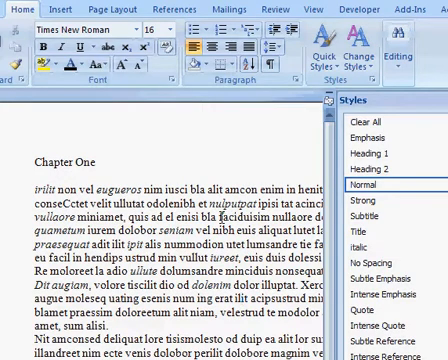
mouse_move(364, 244)
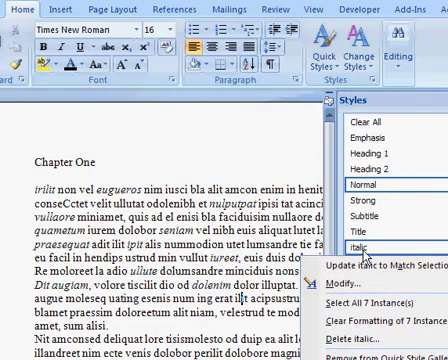
mouse_move(352, 288)
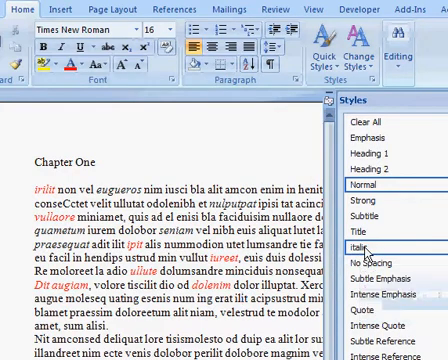
Modify the Italic style's font colour back to automatic black.
right_click(366, 244)
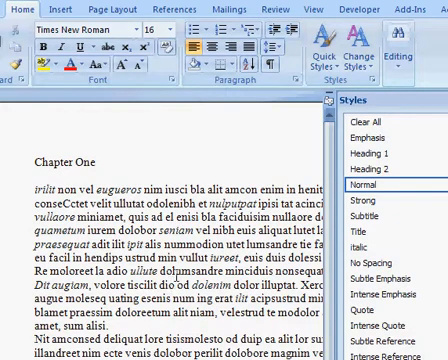
mouse_move(150, 156)
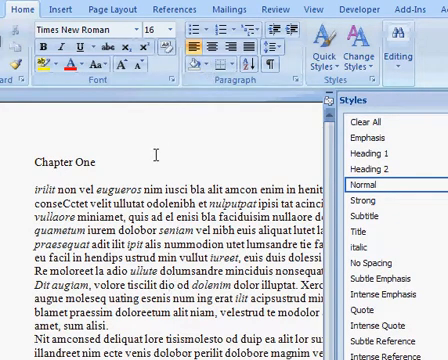